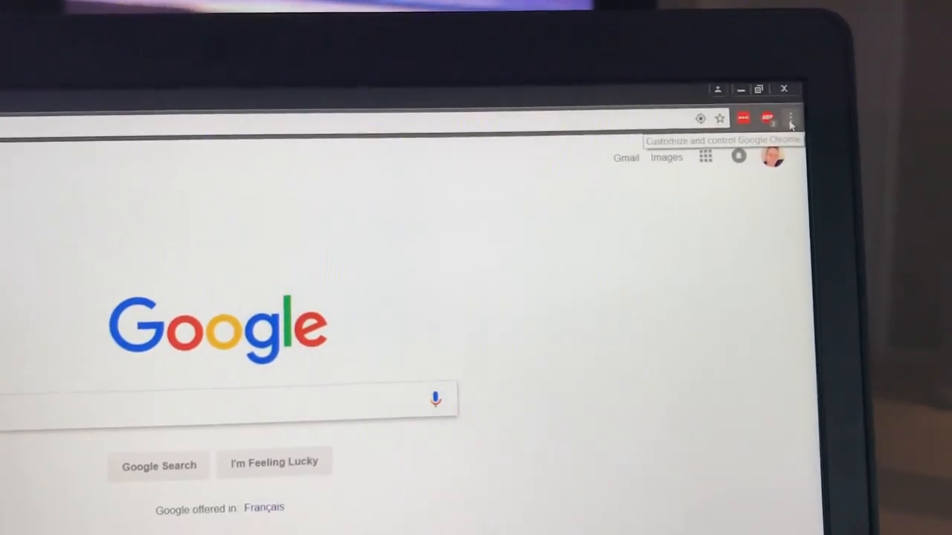
Step: Choose Cast… from Chrome's three-dot menu to list cast devices like Basement TV
{"action": "left_click", "coordinate": [790, 119]}
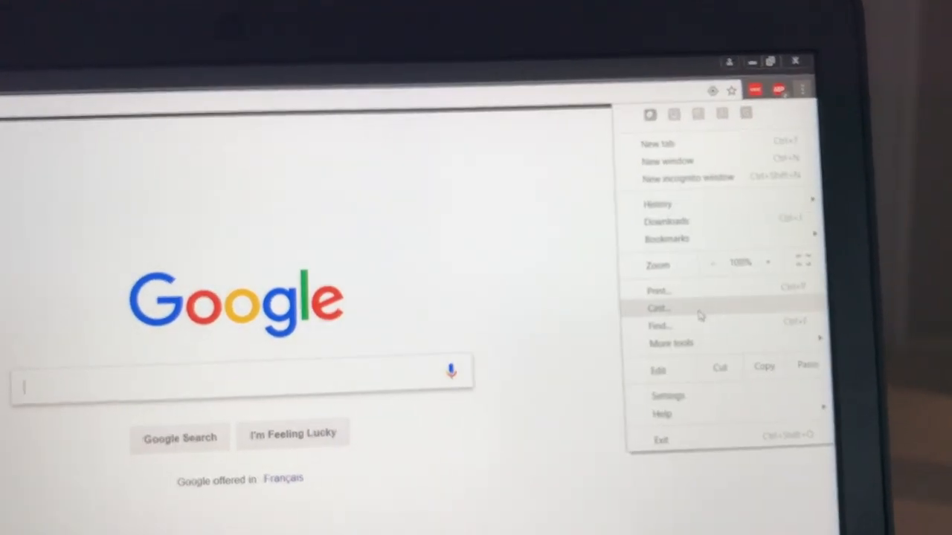
{"action": "left_click", "coordinate": [658, 308]}
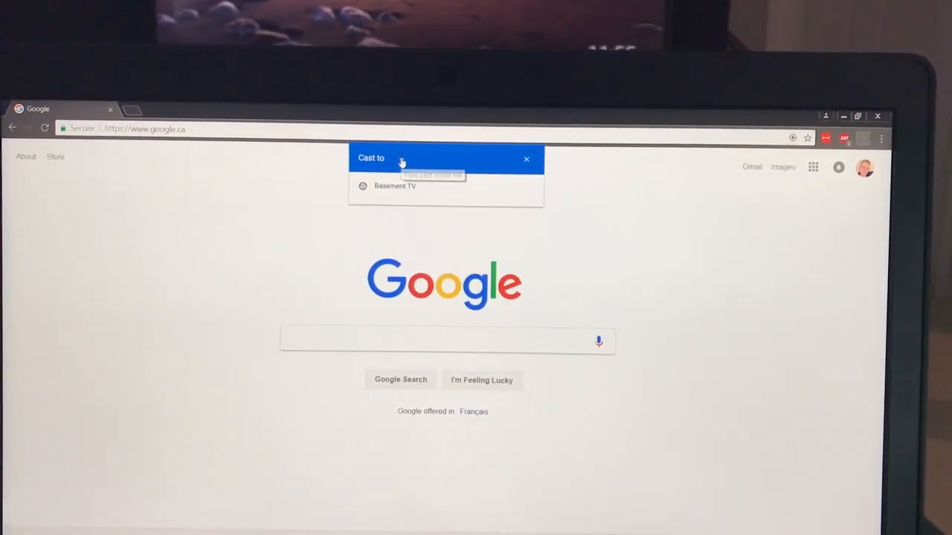
Step: Switch the cast source from the current tab to Cast desktop
{"action": "left_click", "coordinate": [427, 158]}
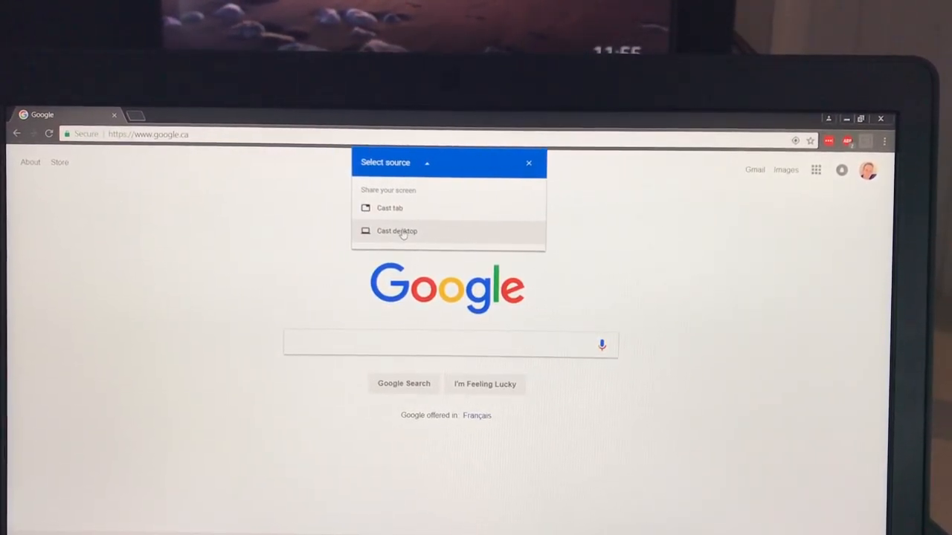
{"action": "left_click", "coordinate": [397, 231]}
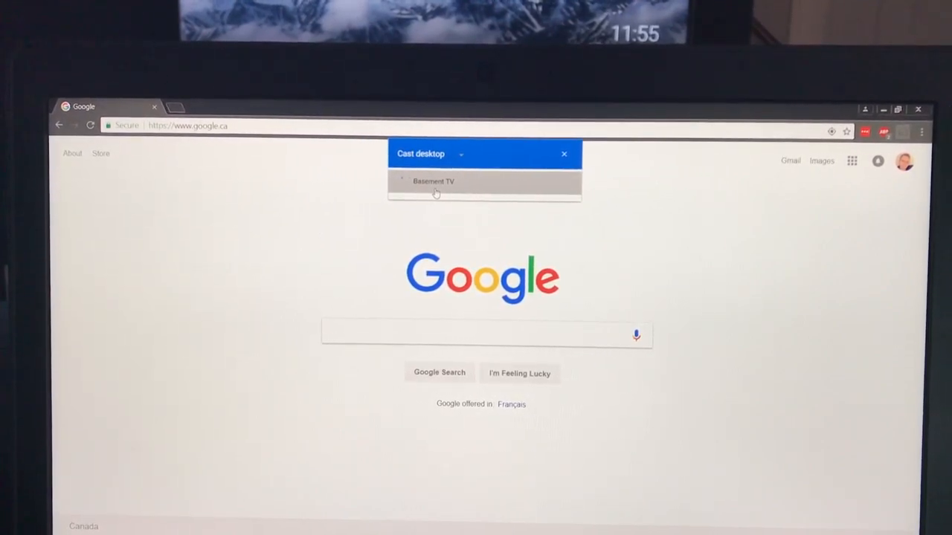
Step: Pick Basement TV and confirm sharing Your Entire Screen with audio
{"action": "left_click", "coordinate": [432, 182]}
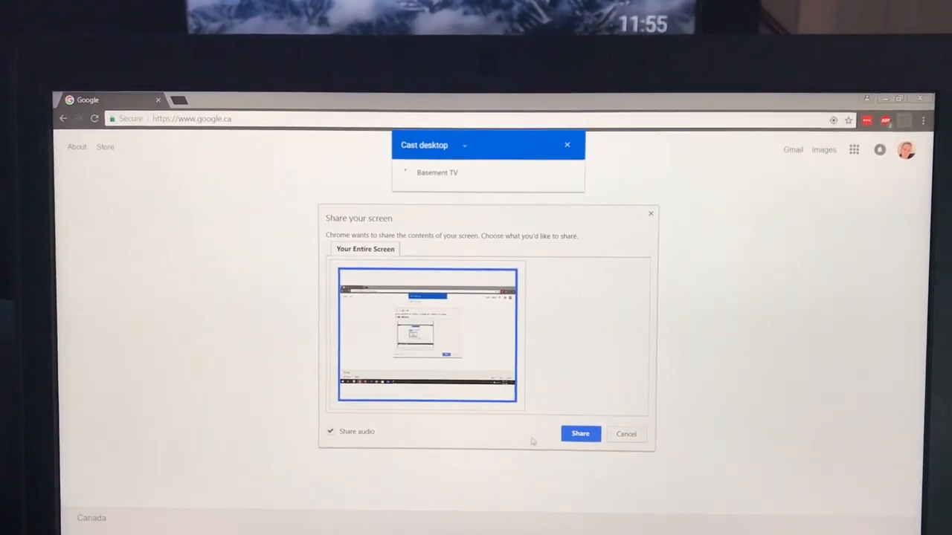
{"action": "left_click", "coordinate": [580, 434]}
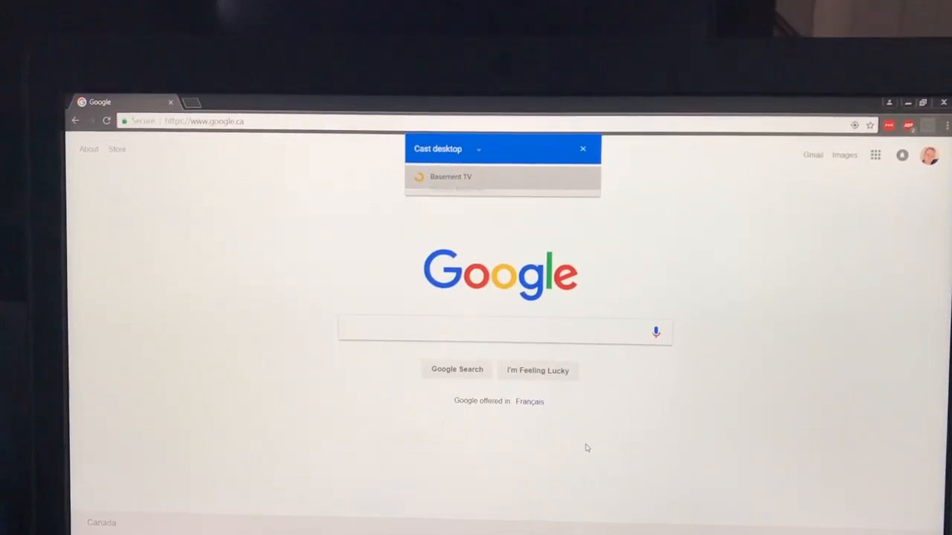